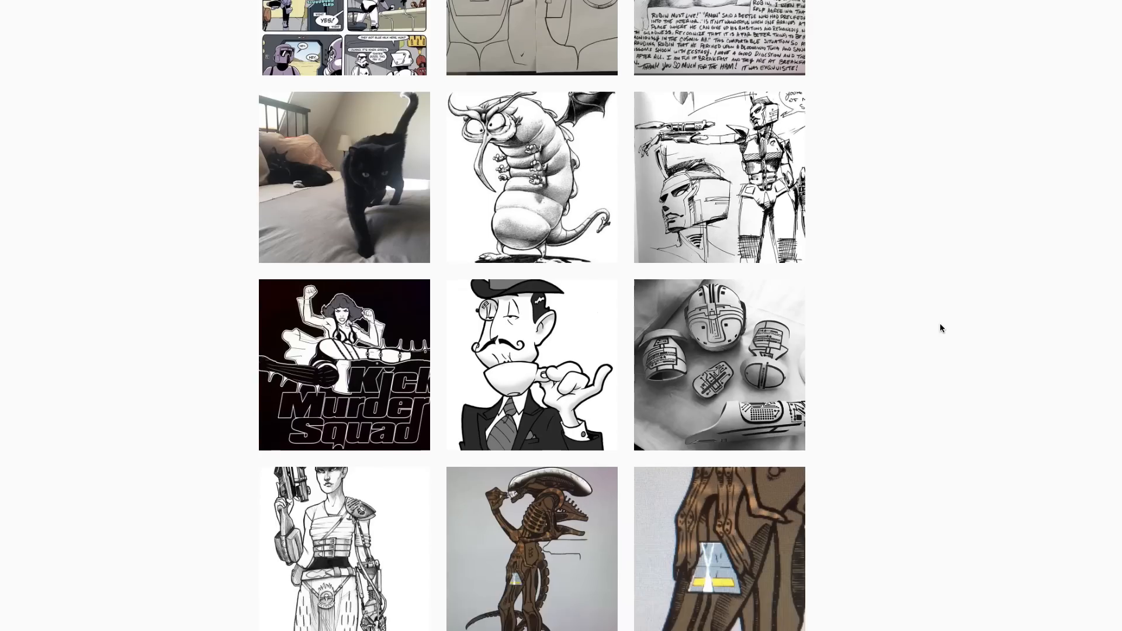
Open the tank trooper 'High Five / I don't think so' post from the profile grid.
scroll(down, 3)
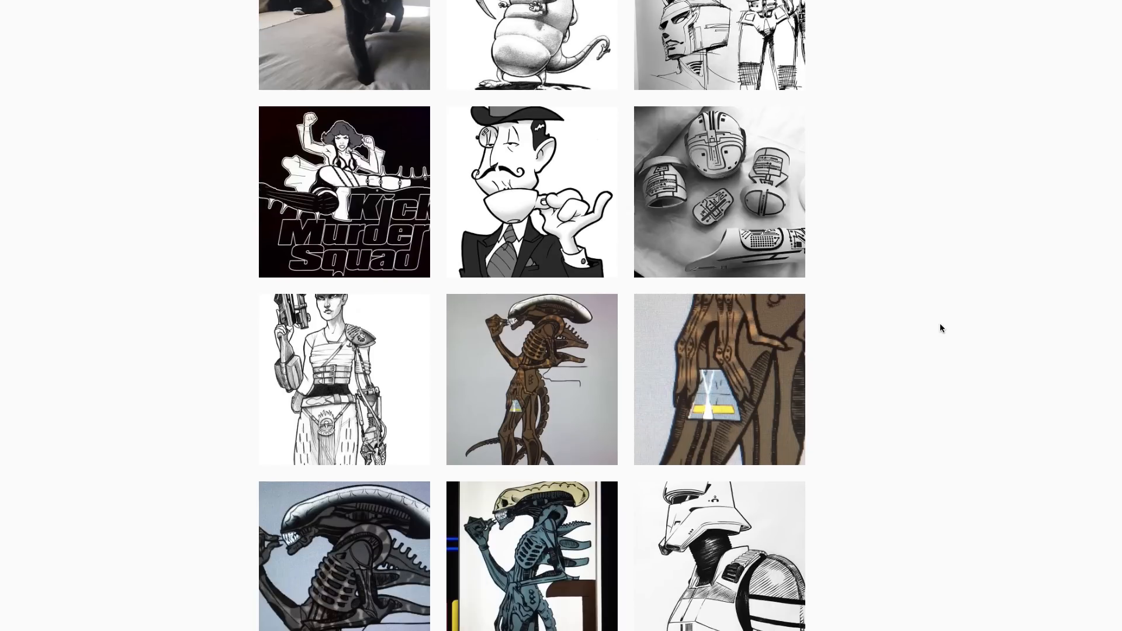
mouse_move(792, 515)
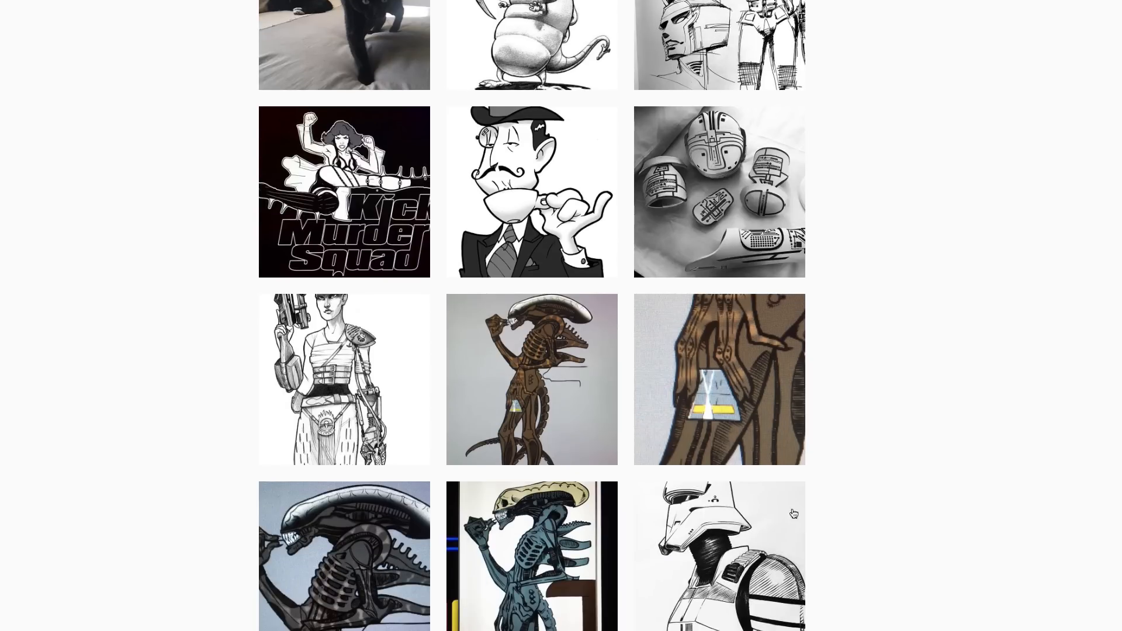
click(719, 556)
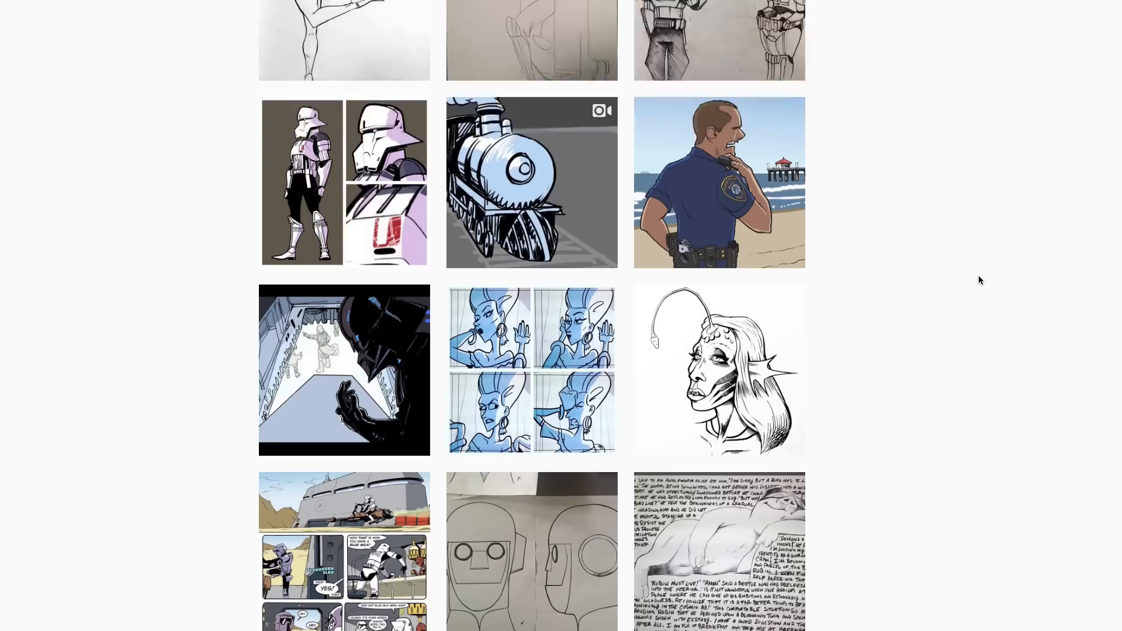
scroll(up, 3)
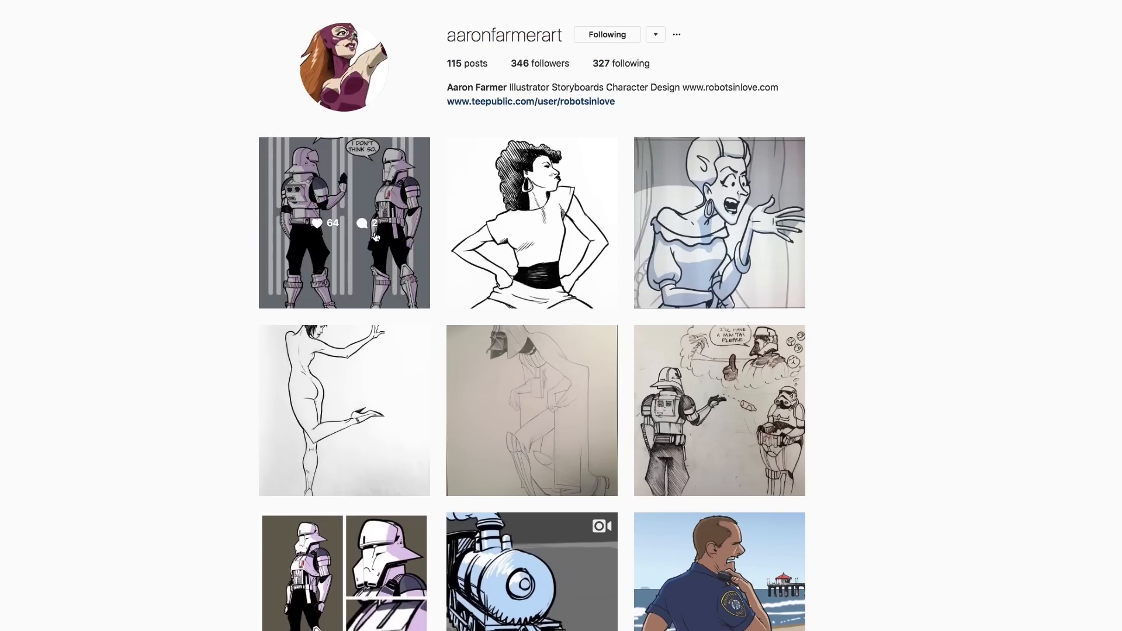
click(343, 222)
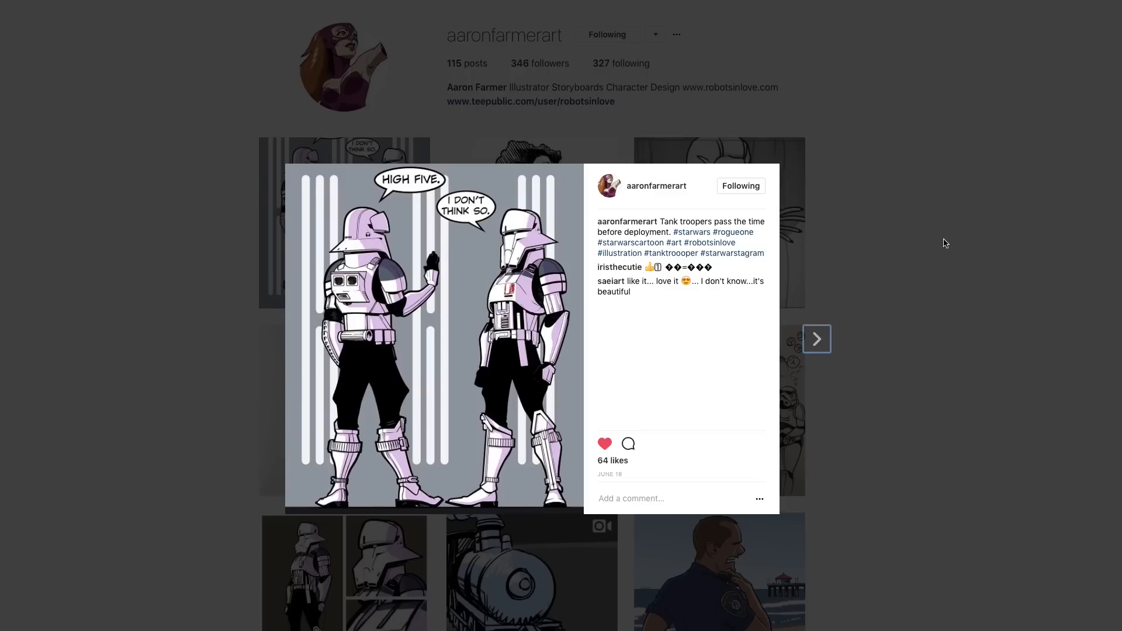
mouse_move(934, 276)
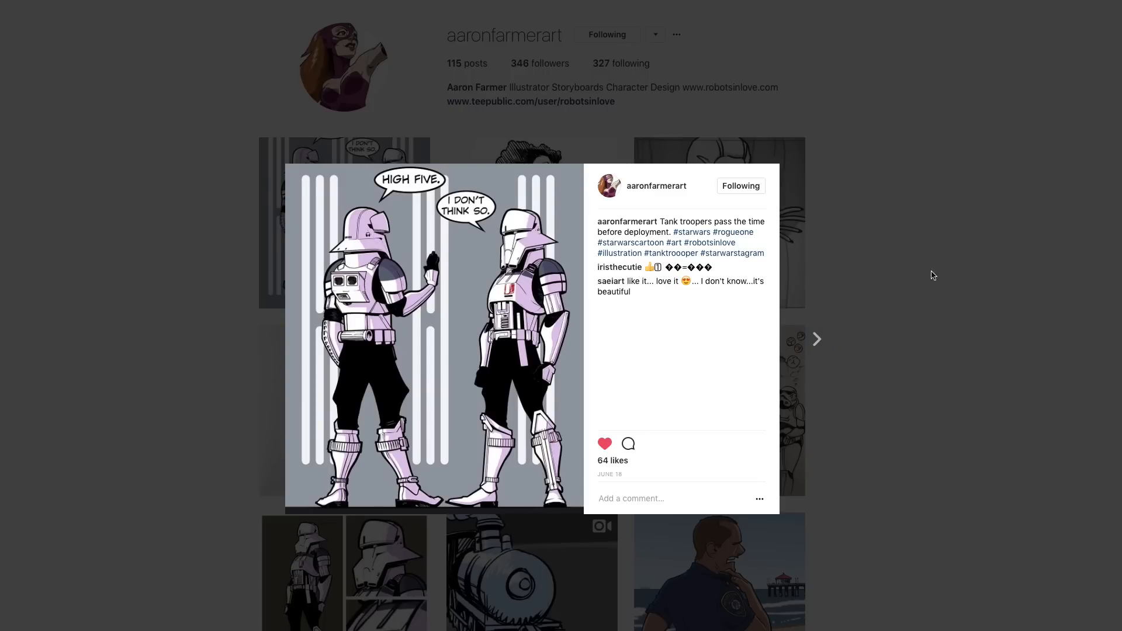
click(816, 339)
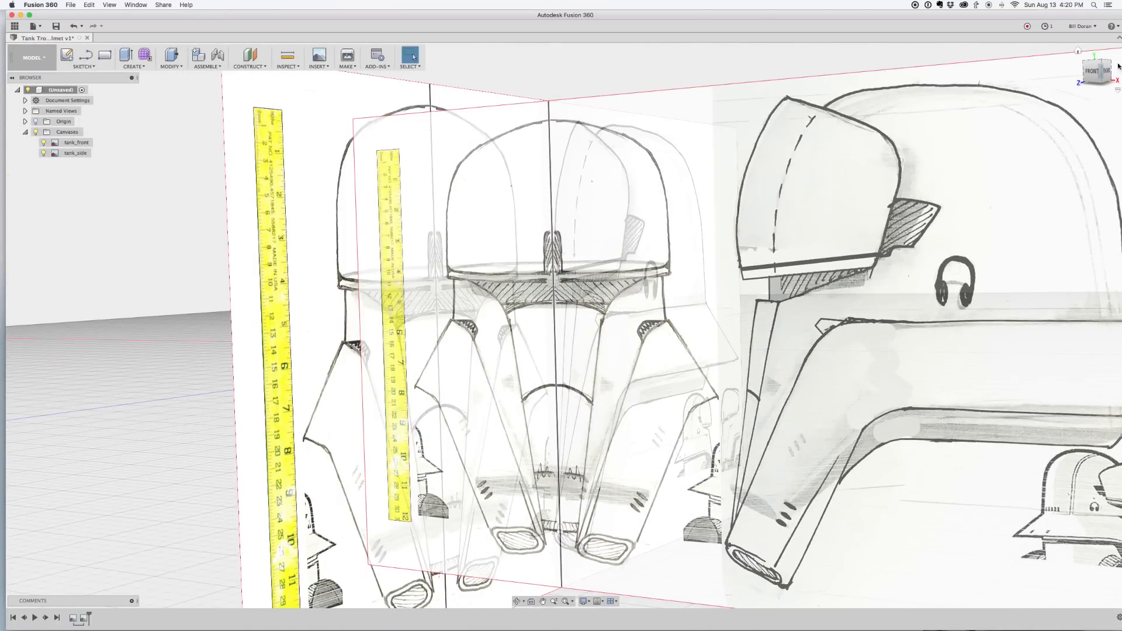
Insert the tank_front and tank_side images as canvases on the front and side planes.
click(1093, 71)
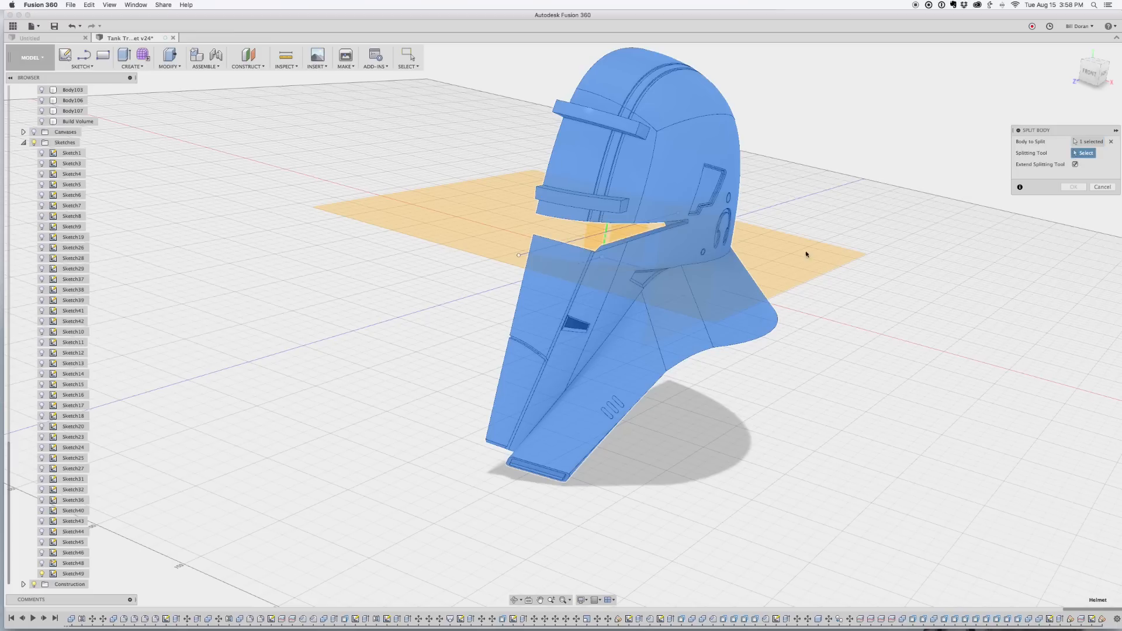
Split the helmet body with the horizontal construction plane into separate pieces.
click(1072, 187)
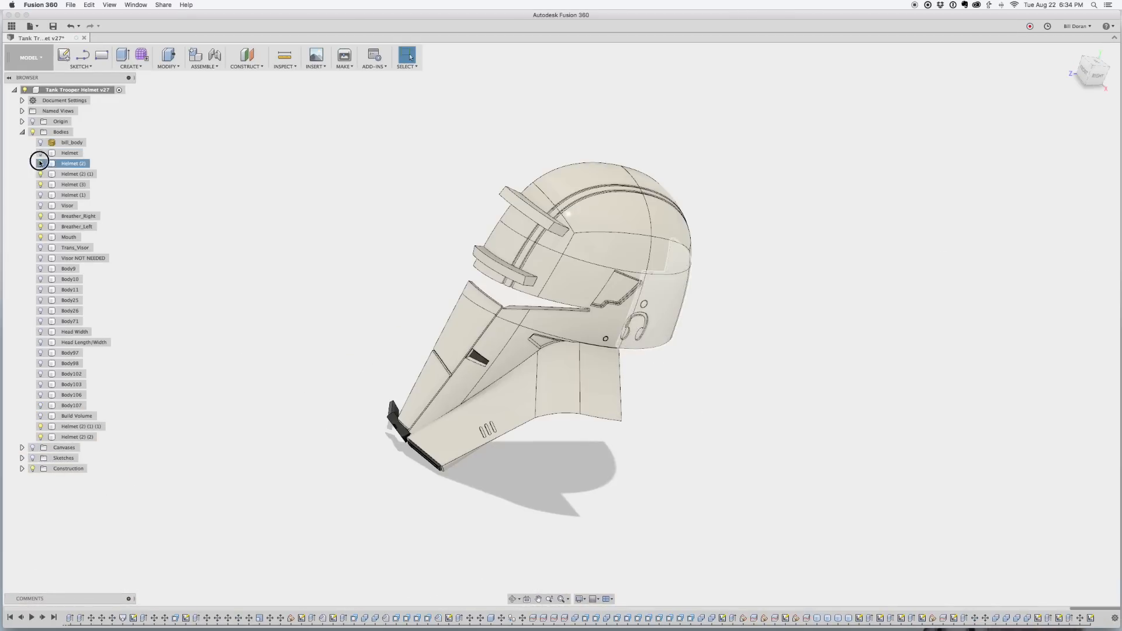
Hide the lower Helmet bodies in the Browser so only the top dome remains visible.
click(41, 163)
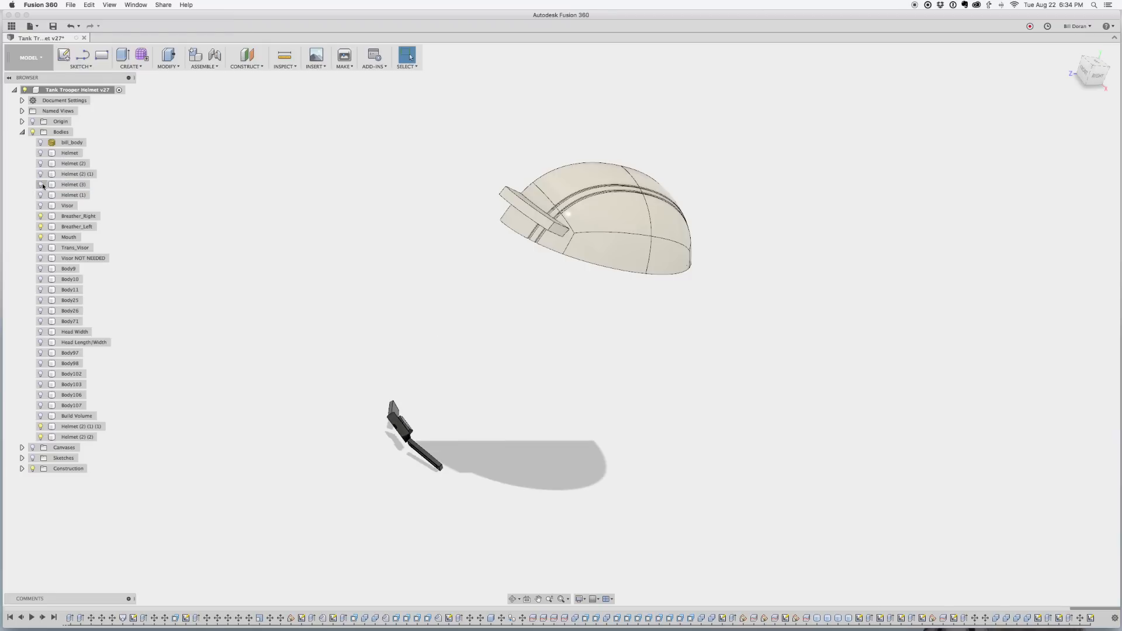
click(41, 374)
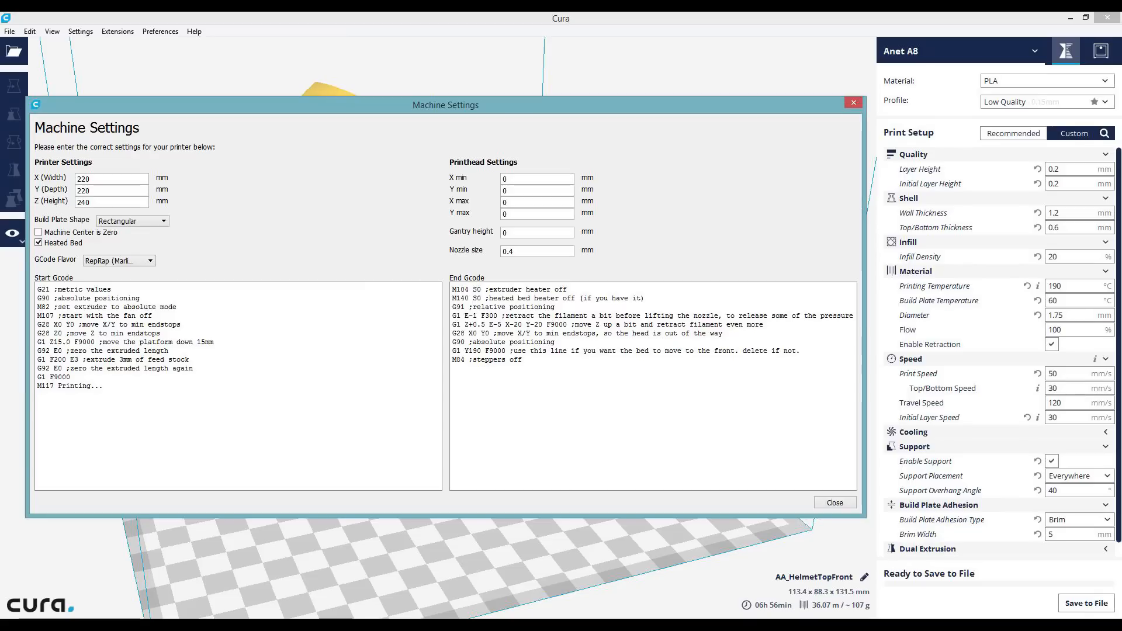
Give the Anet A8 a 220 × 220 × 240 mm build volume with a heated bed.
click(834, 502)
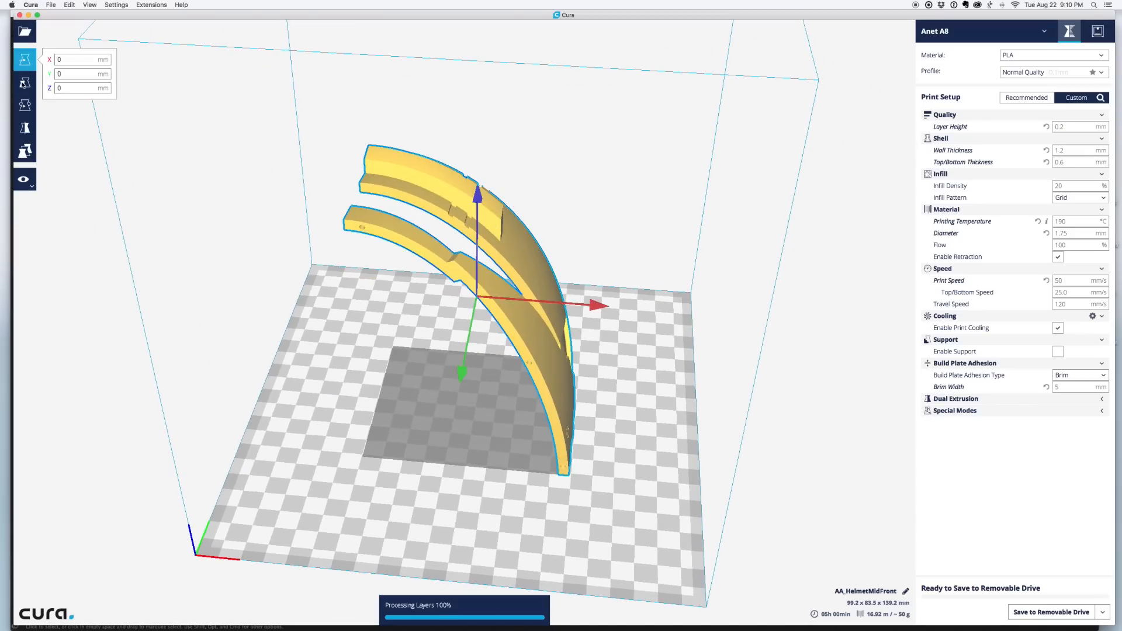
Rotate the mid-front piece upright, enable support, and switch to the Layers preview.
click(25, 104)
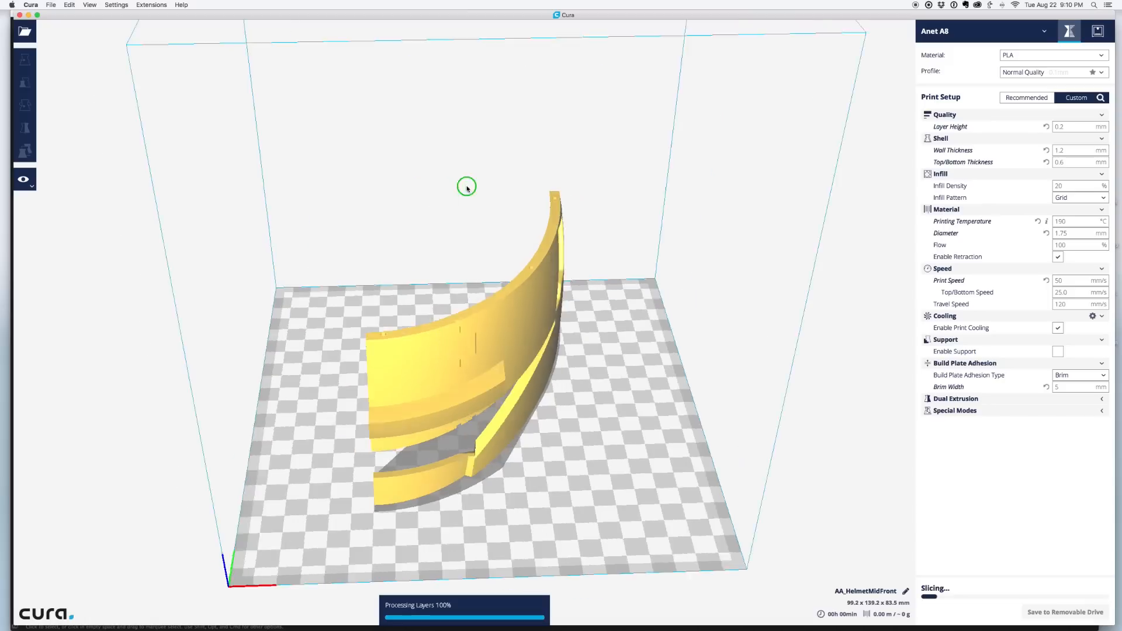
click(22, 178)
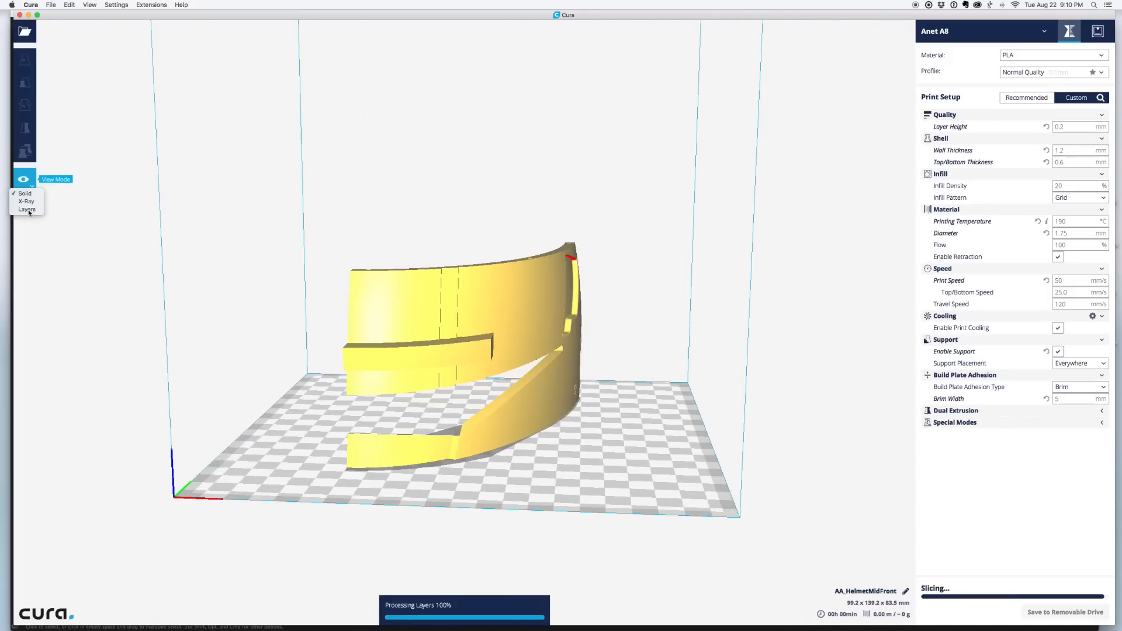
click(27, 209)
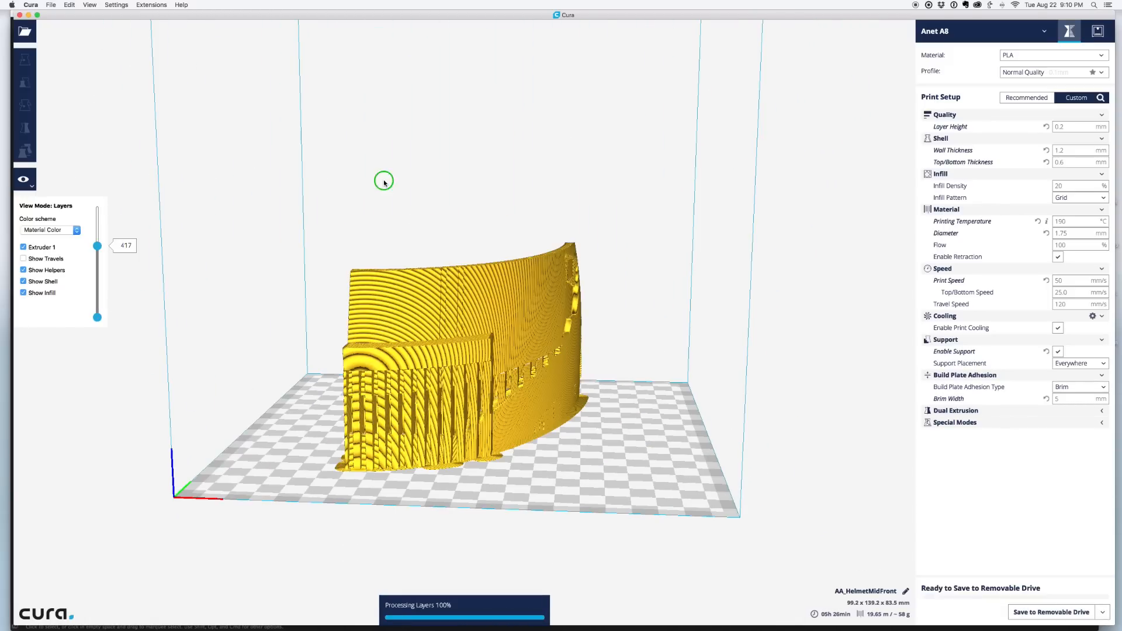